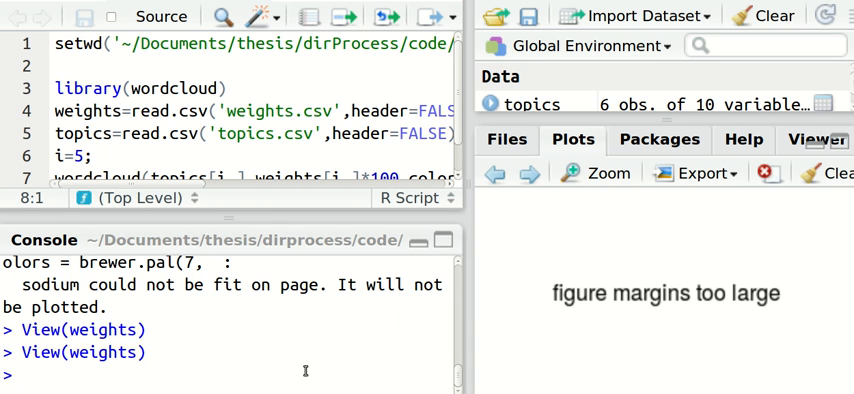
# Load the wordcloud package with library(wordcloud) in the console.
pyautogui.write("install.packages('wor")
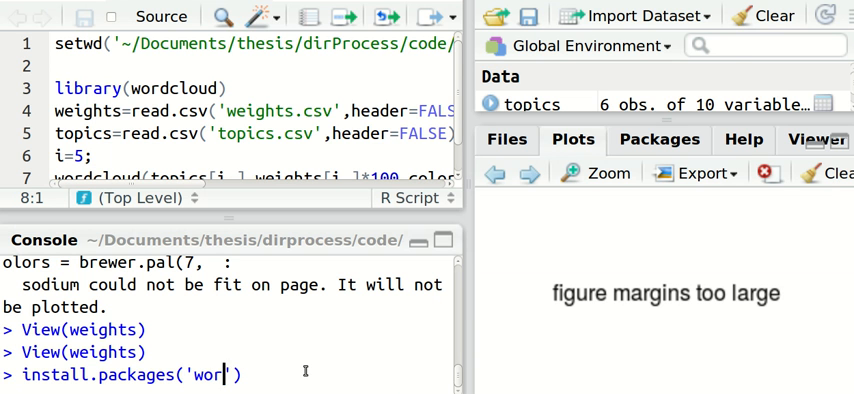
pyautogui.write('dcloud')
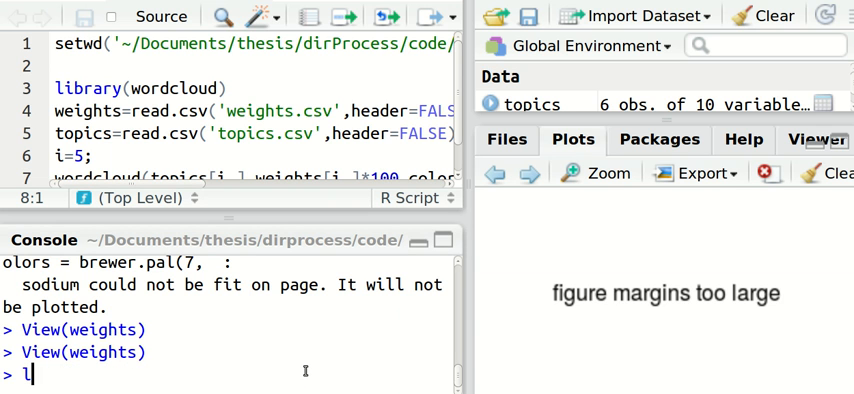
pyautogui.write('ibrary(wprd')
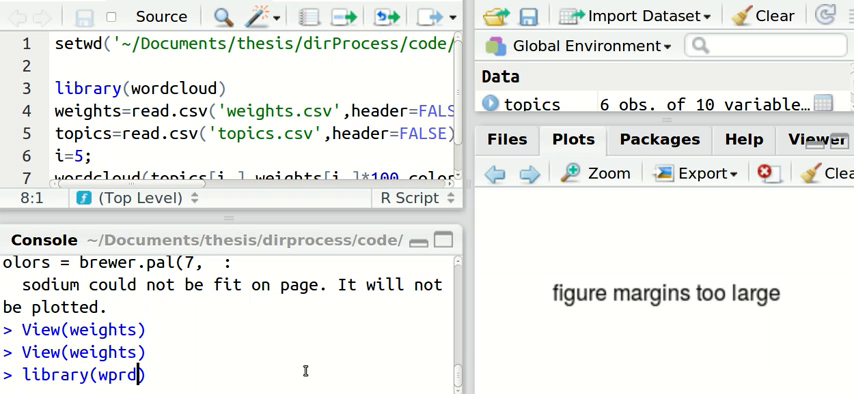
pyautogui.write('word')
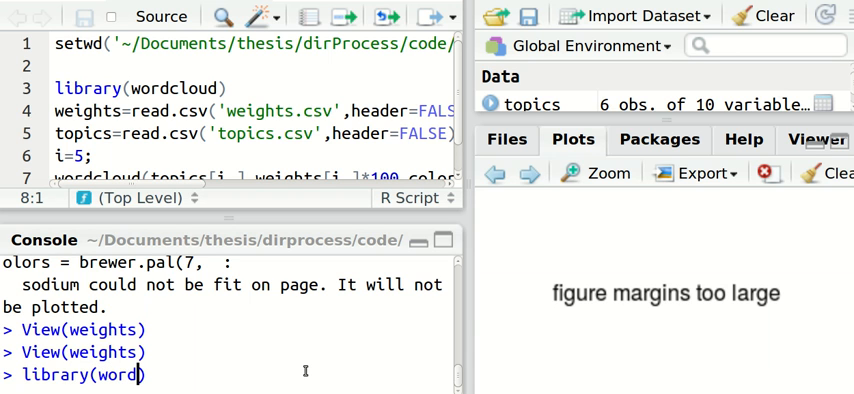
pyautogui.press('Return')
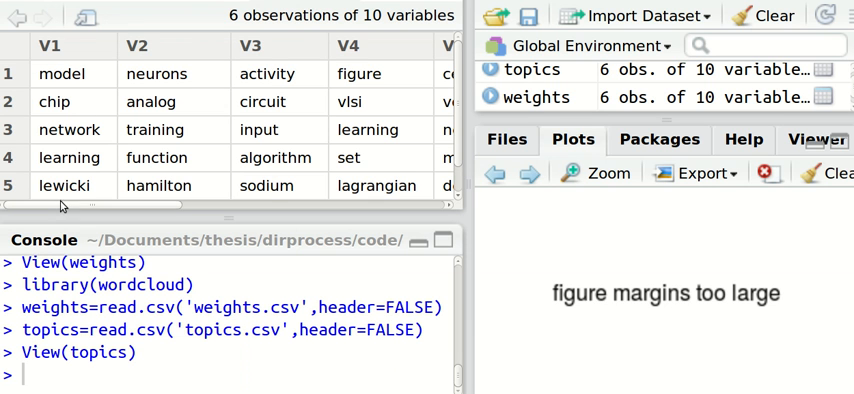
# Select the read.csv lines to re-read the topics and weights CSV files.
pyautogui.moveTo(60, 206); pyautogui.dragTo(185, 213)
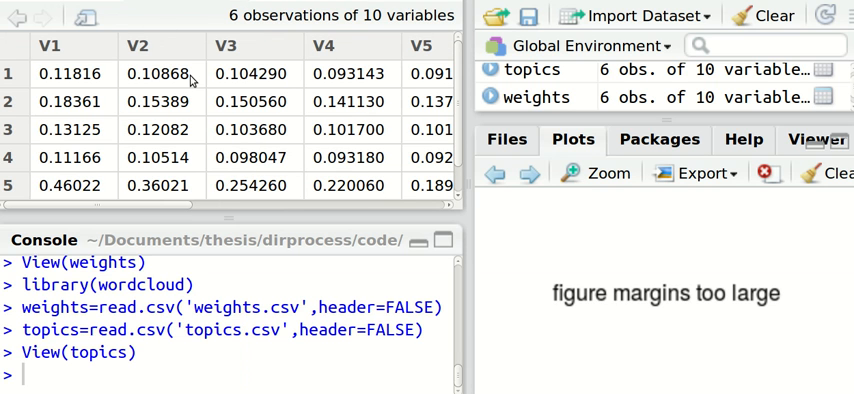
pyautogui.moveTo(190, 102)
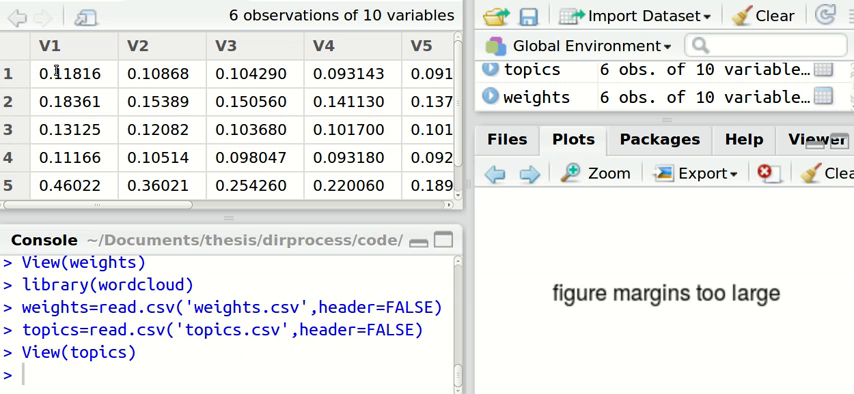
pyautogui.moveTo(62, 9)
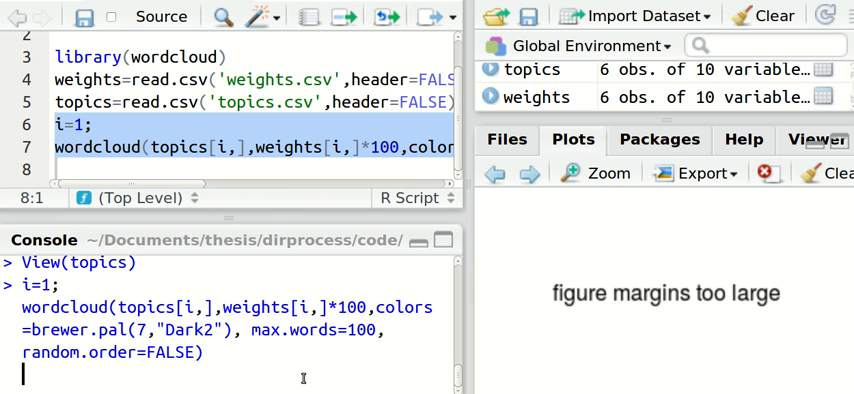
# Run the wordcloud lines with i=1 to draw topic 1's word cloud.
pyautogui.press('Return')
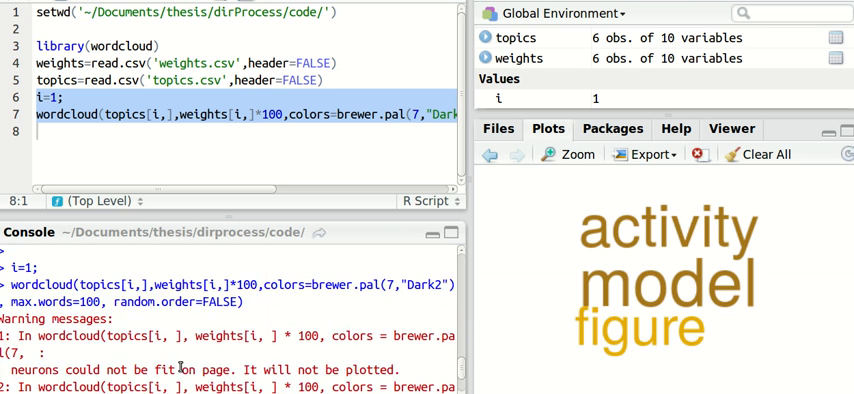
pyautogui.scroll(-3)
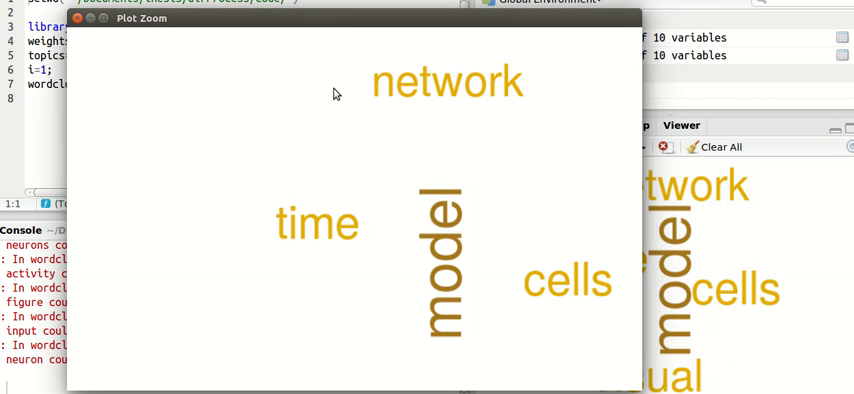
# Enlarge the plot, redraw with i=5, then close the Plot Zoom window.
pyautogui.click(78, 18)
pyautogui.write('5')
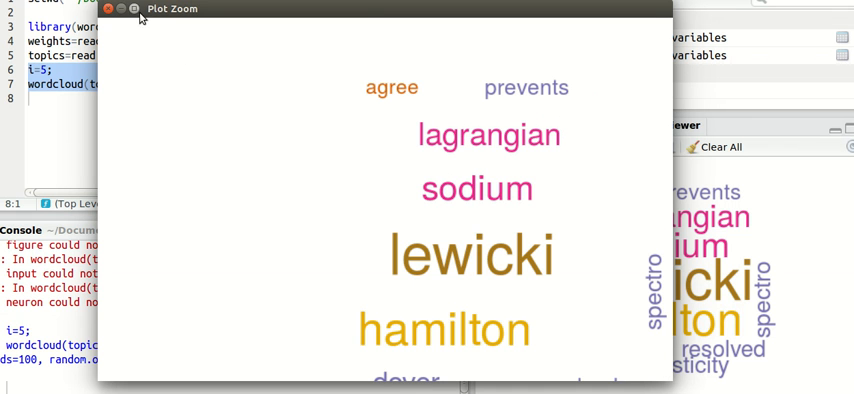
pyautogui.click(107, 9)
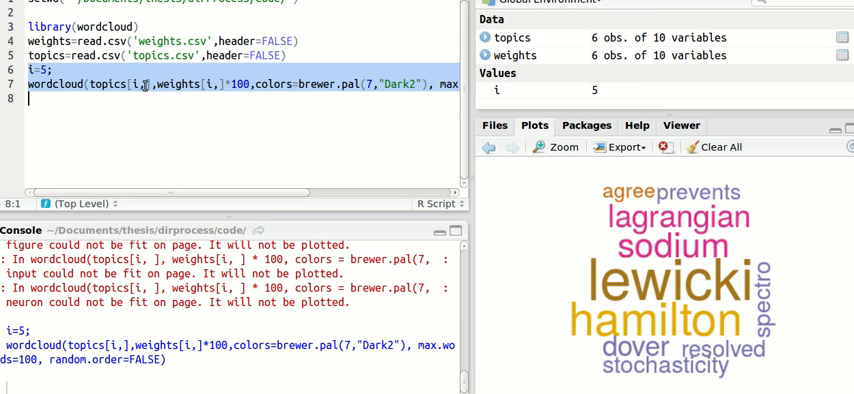
# Edit the wordcloud call for topic 5 with Dark2 colours and revisit the previous plot.
pyautogui.click(95, 98)
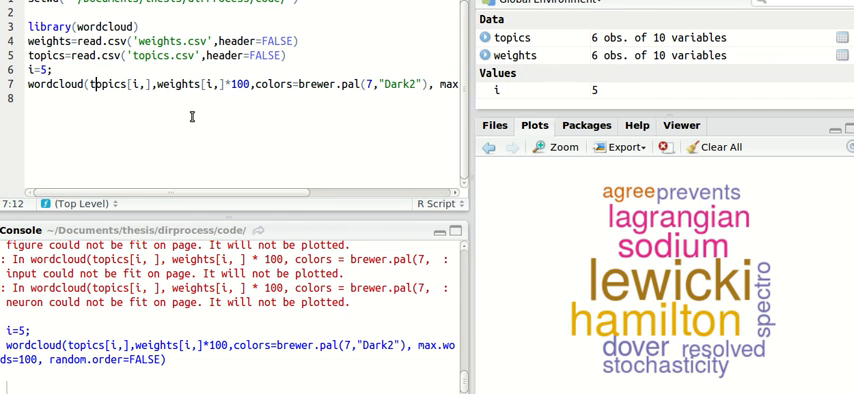
pyautogui.moveTo(260, 121)
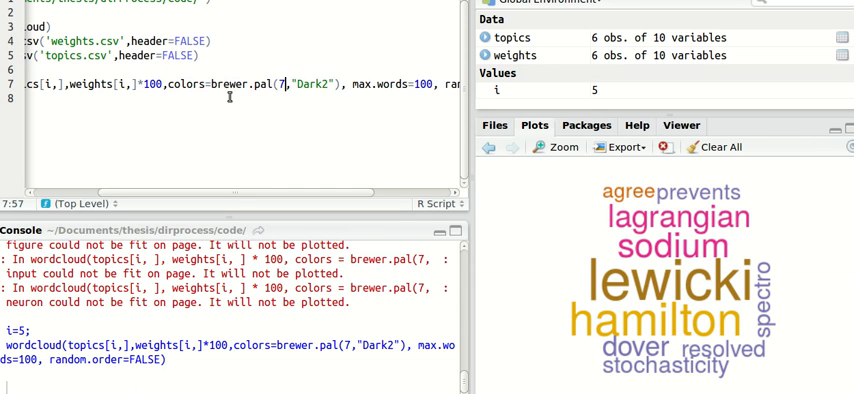
pyautogui.moveTo(320, 131)
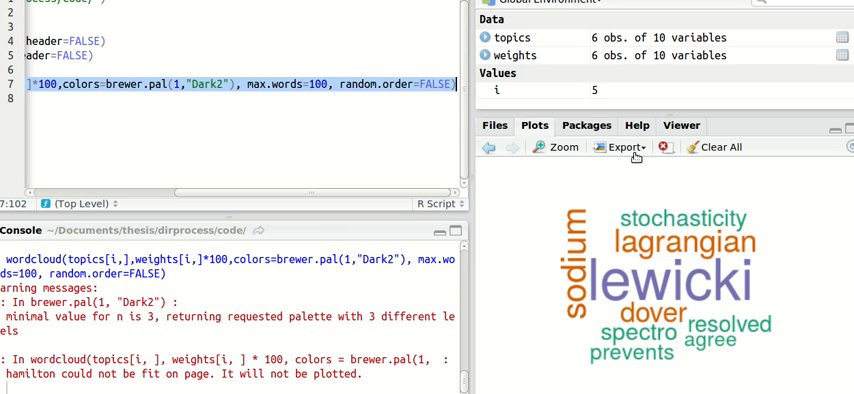
pyautogui.moveTo(585, 214)
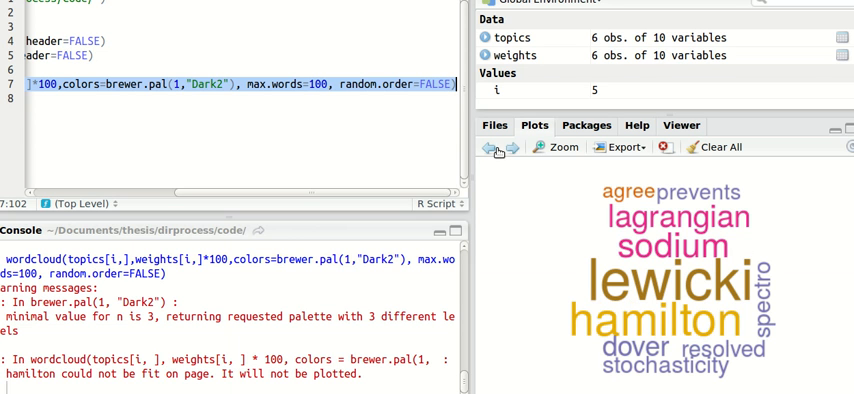
pyautogui.click(489, 147)
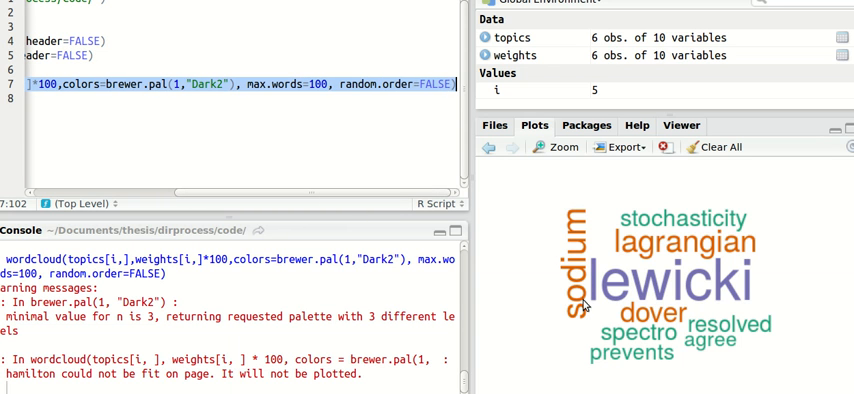
pyautogui.moveTo(620, 293)
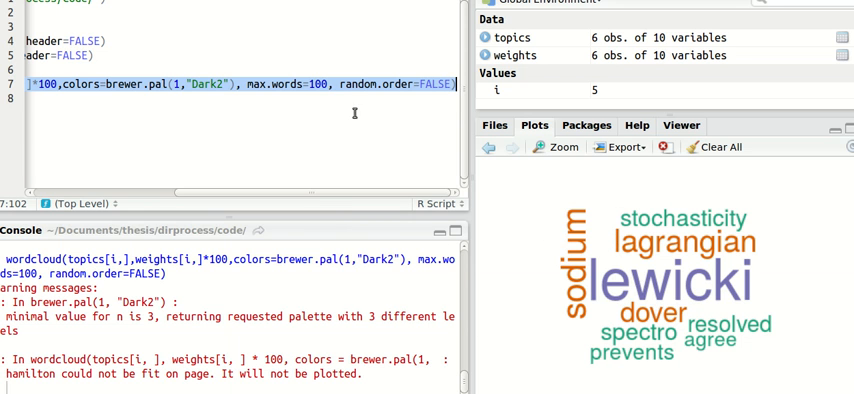
pyautogui.moveTo(351, 147)
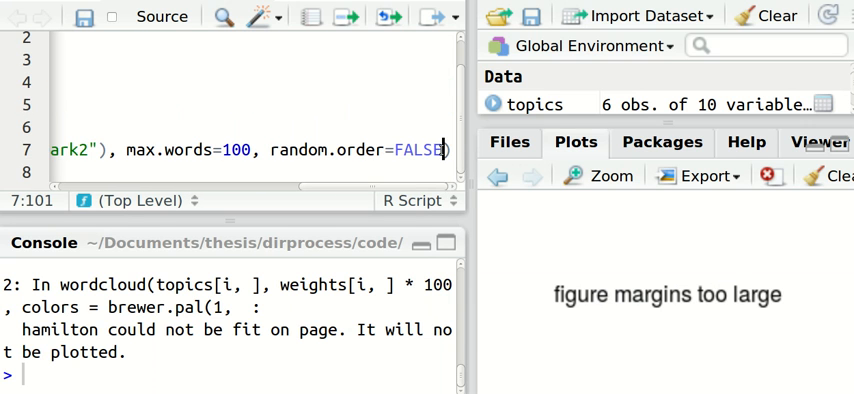
# Change random.order from FALSE to TRUE and rerun the wordcloud line.
pyautogui.doubleClick(420, 150)
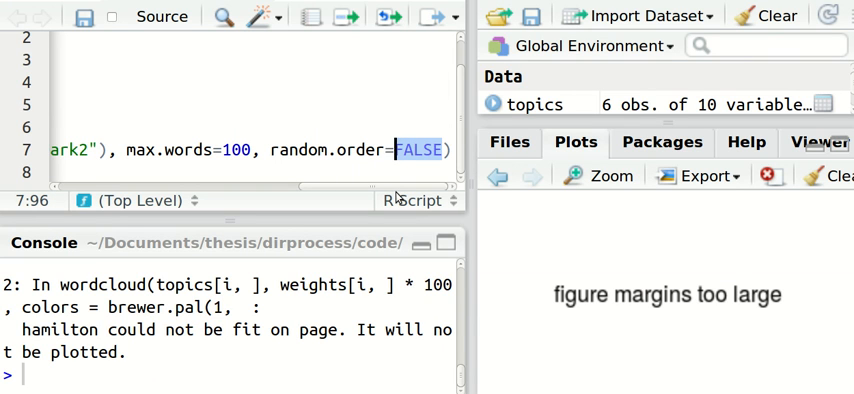
pyautogui.write('TRUE')
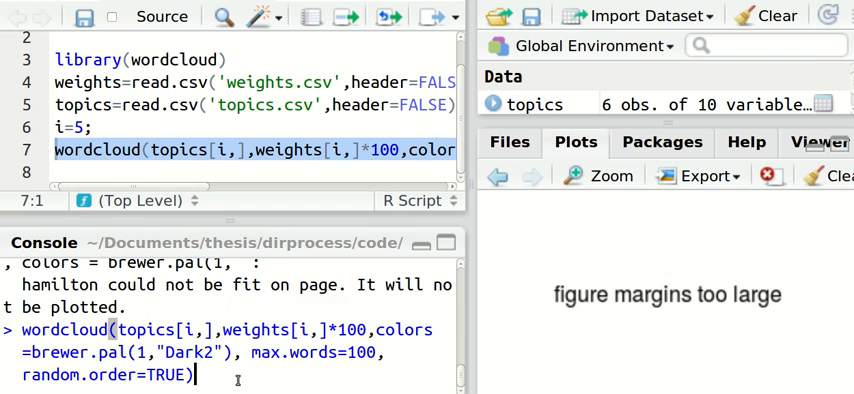
pyautogui.press('Return')
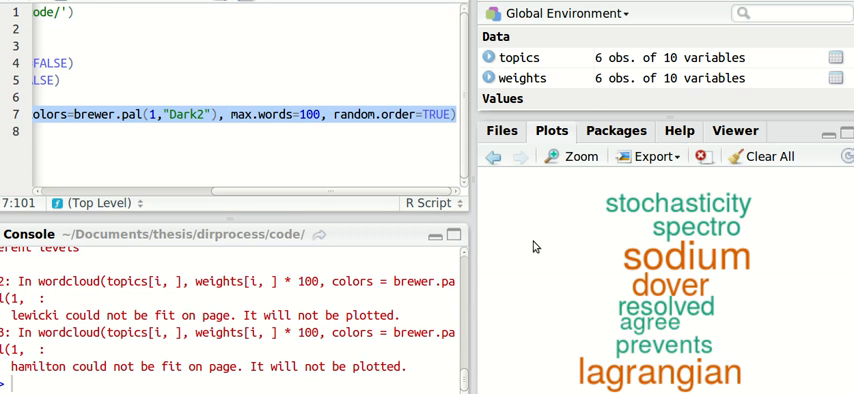
pyautogui.moveTo(668, 278)
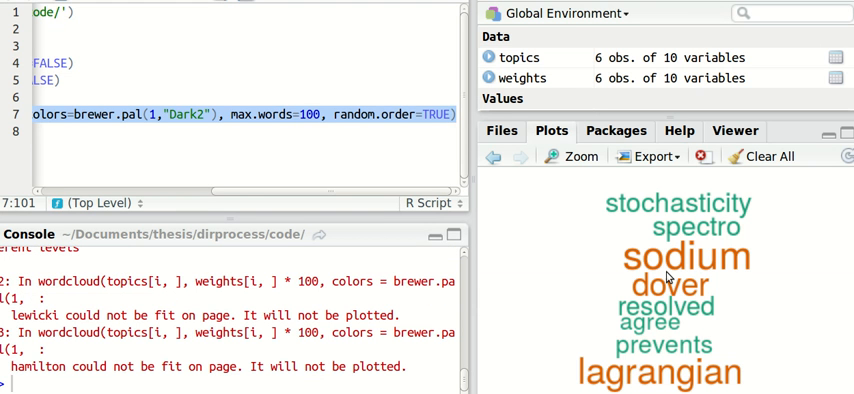
pyautogui.moveTo(668, 277)
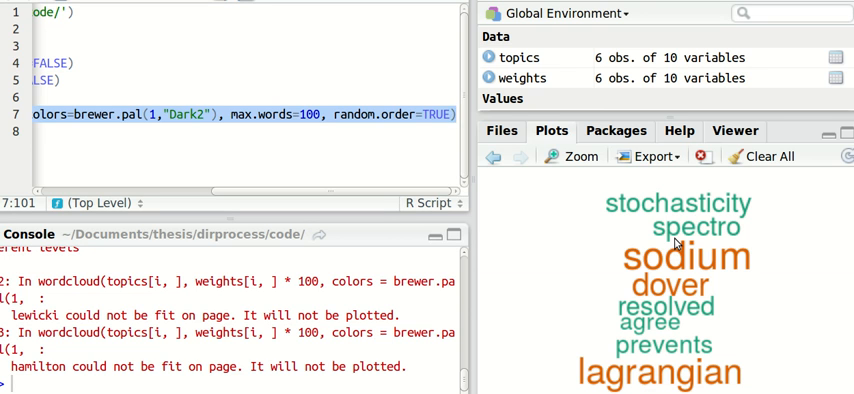
pyautogui.moveTo(675, 243)
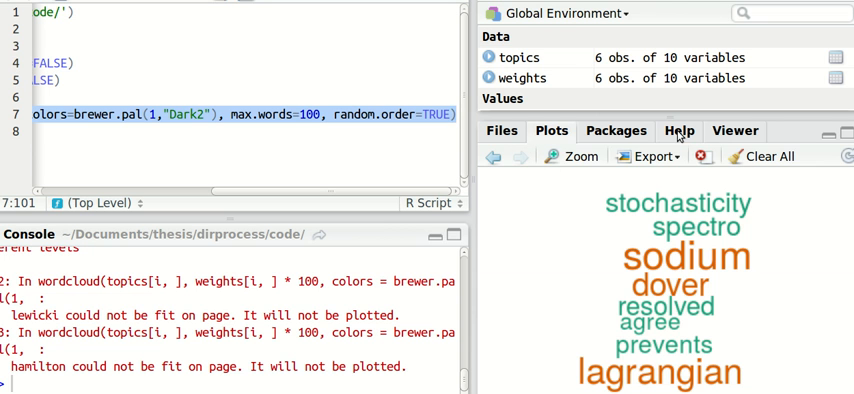
# Look up 'wordcloud' in Help and highlight the min.freq argument description.
pyautogui.click(679, 130)
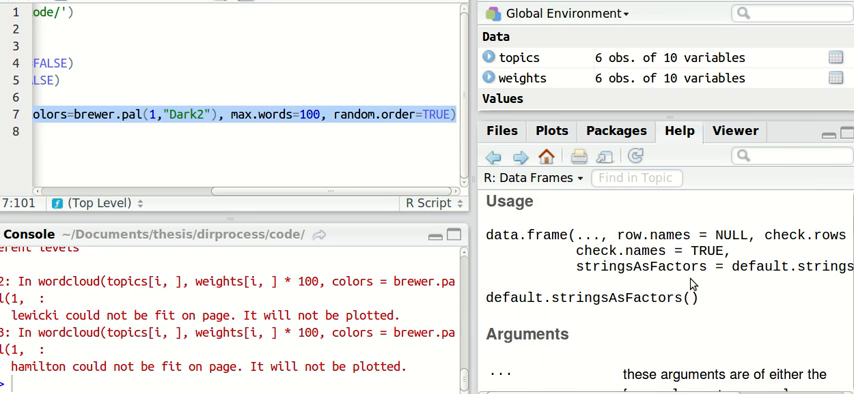
pyautogui.write('w')
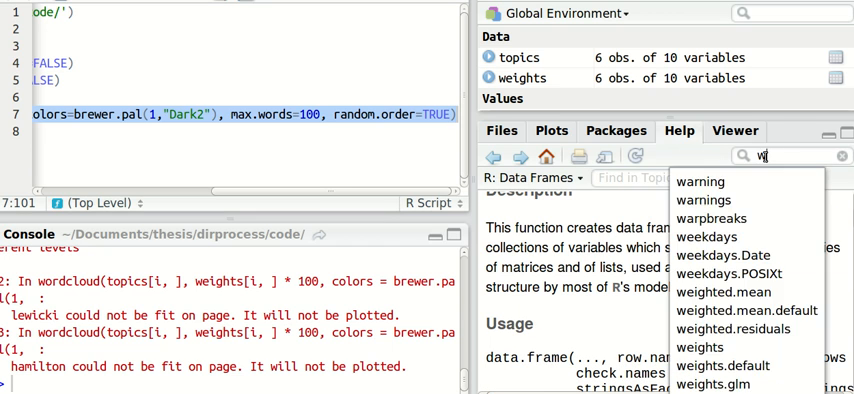
pyautogui.write('wordcloud')
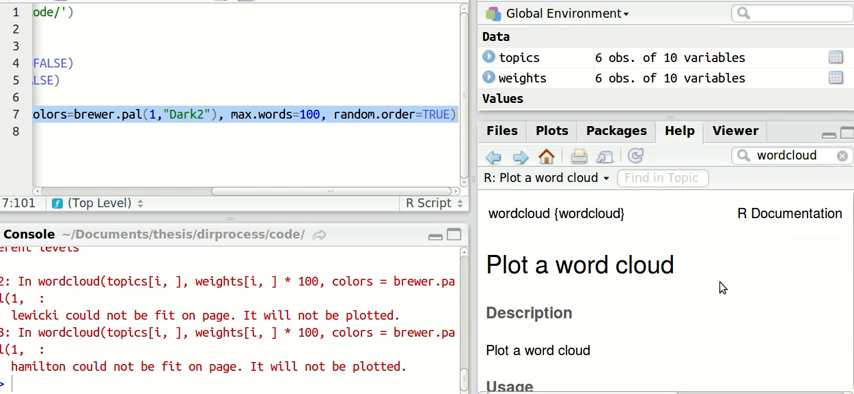
pyautogui.scroll(-3)
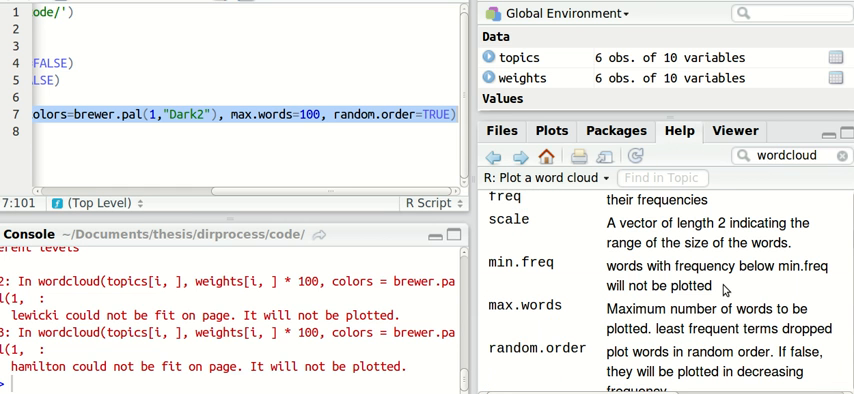
pyautogui.doubleClick(521, 263)
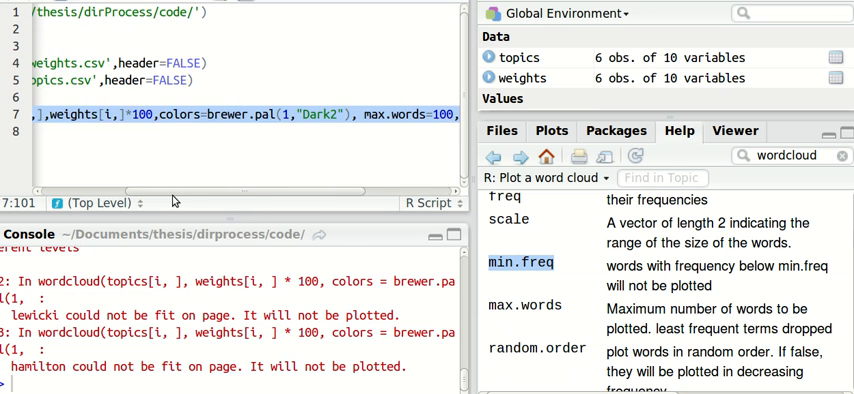
pyautogui.hscroll(-3)
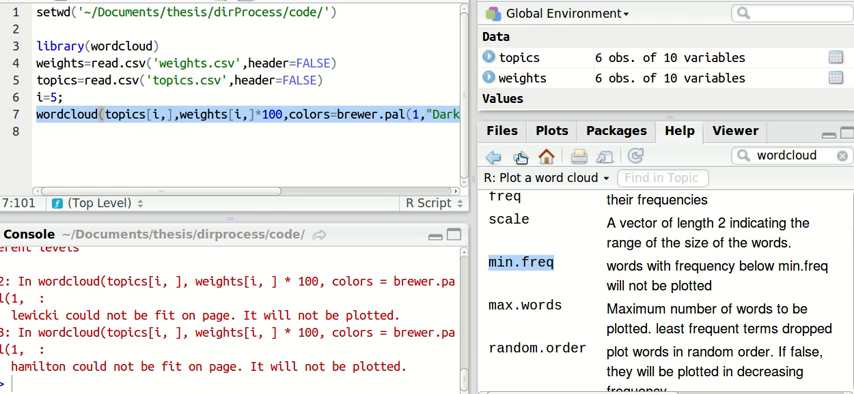
# Return to the topic 5 word cloud in Plots and show its Export options.
pyautogui.click(551, 130)
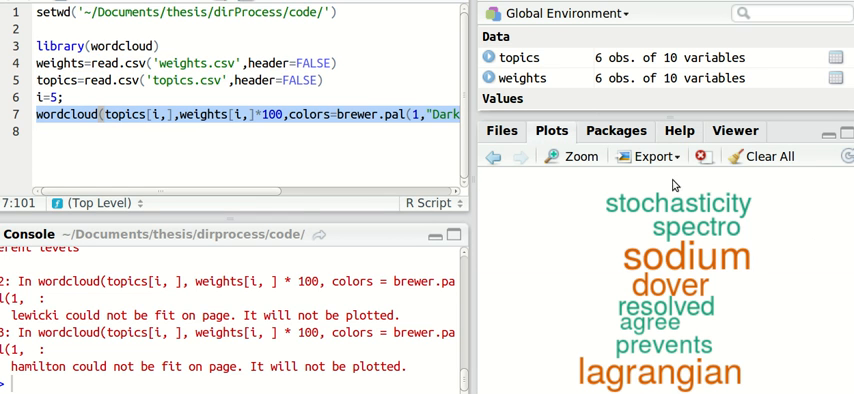
pyautogui.click(654, 156)
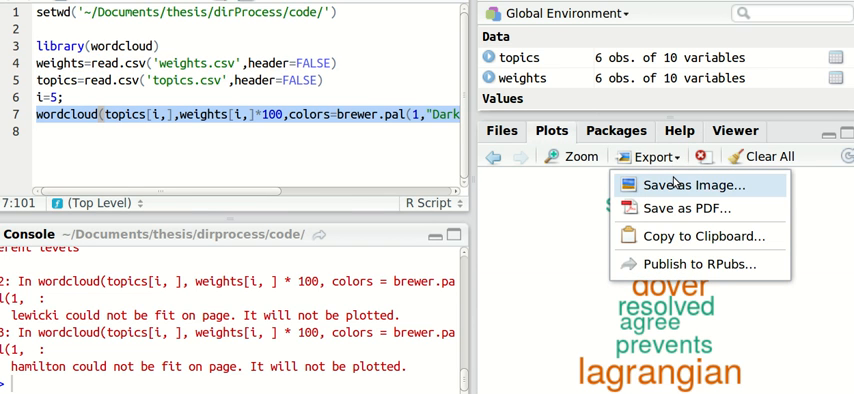
pyautogui.moveTo(595, 235)
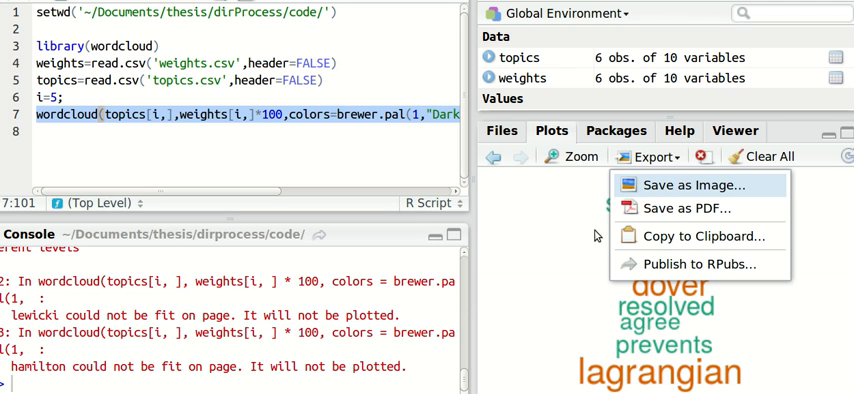